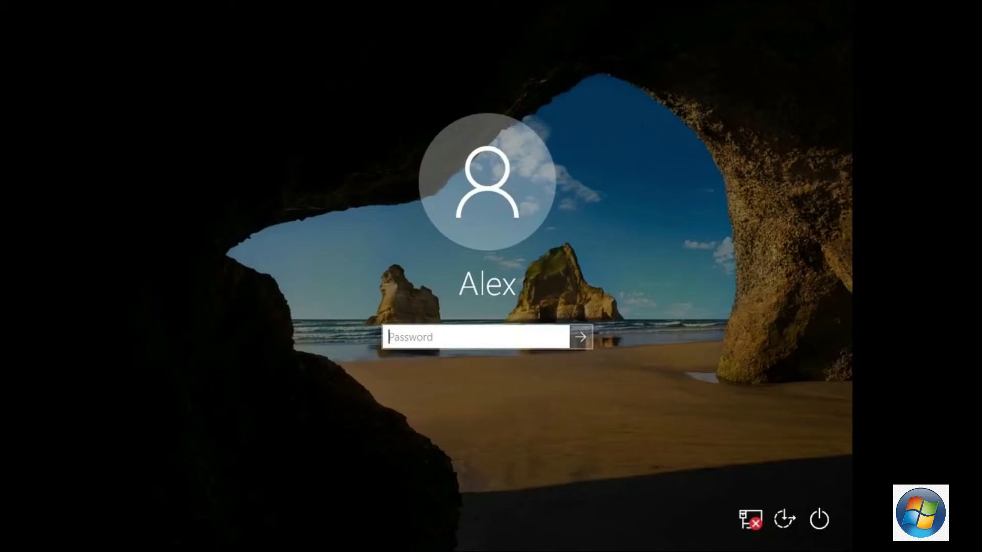
mouse_move(681, 244)
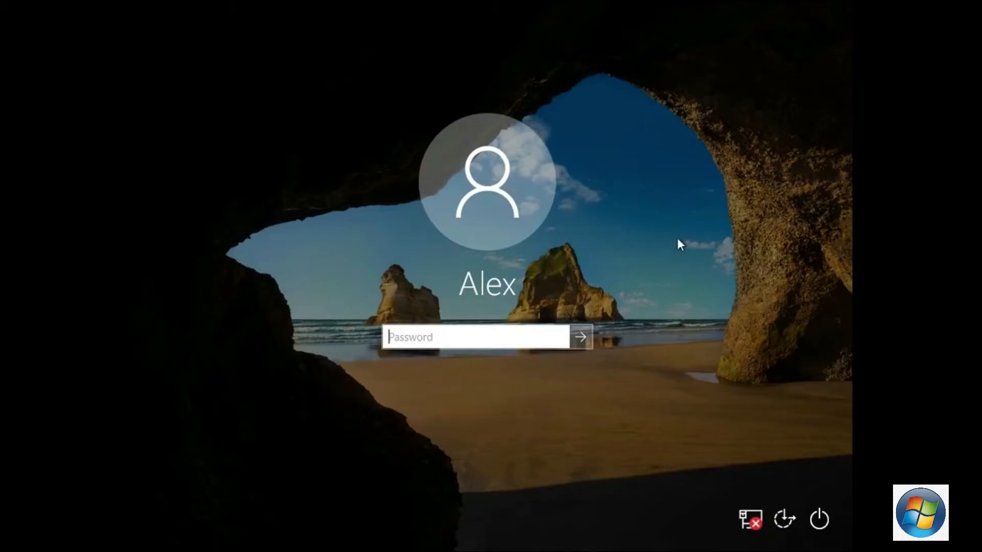
mouse_move(442, 328)
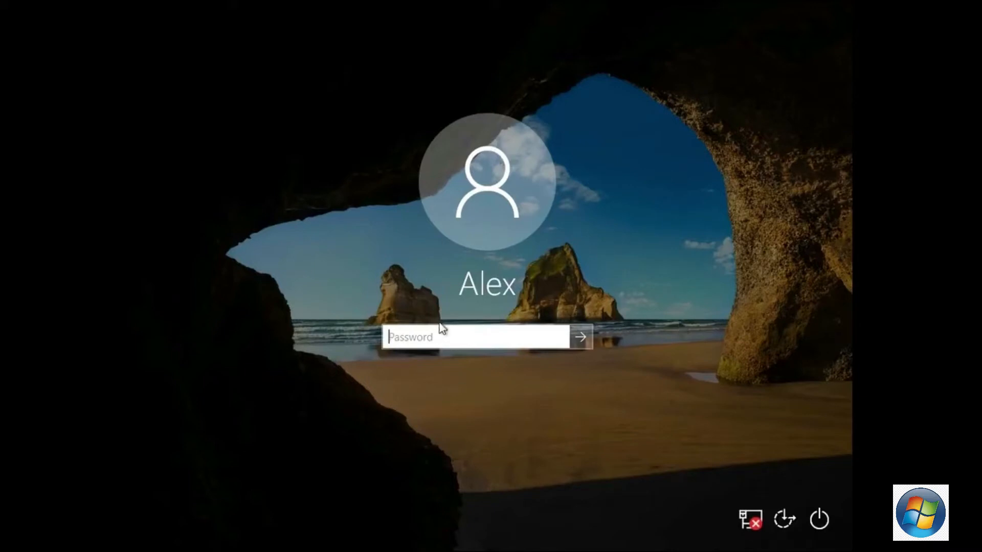
mouse_move(821, 462)
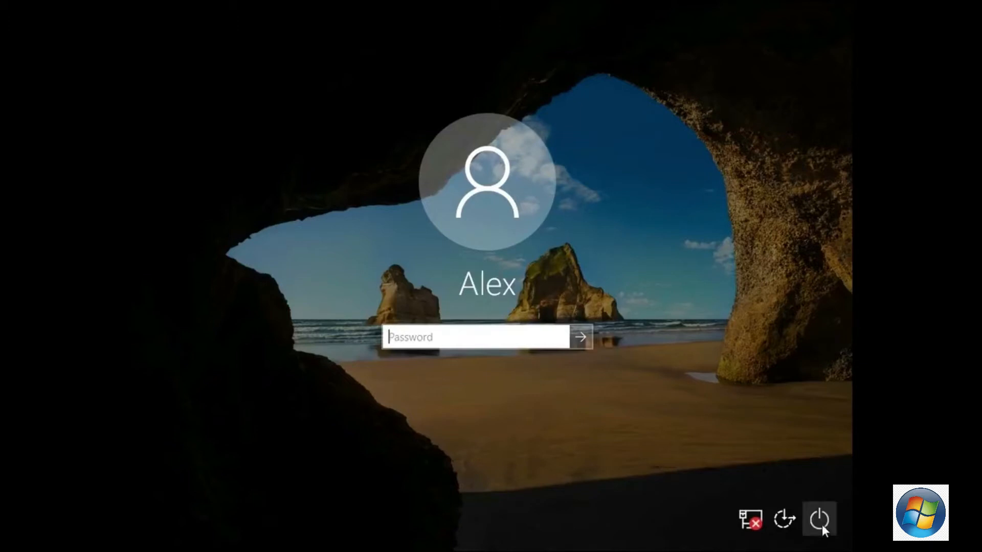
mouse_move(820, 520)
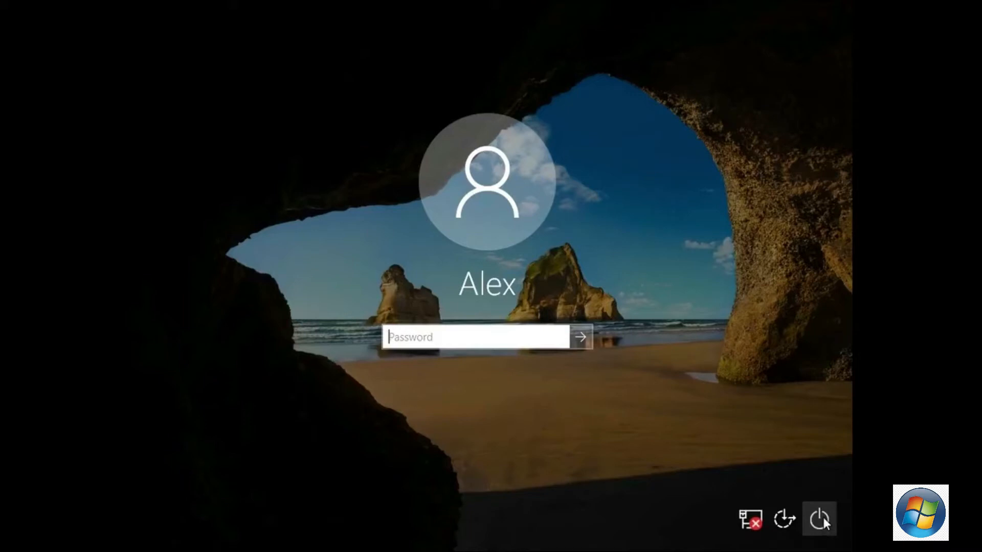
mouse_move(803, 455)
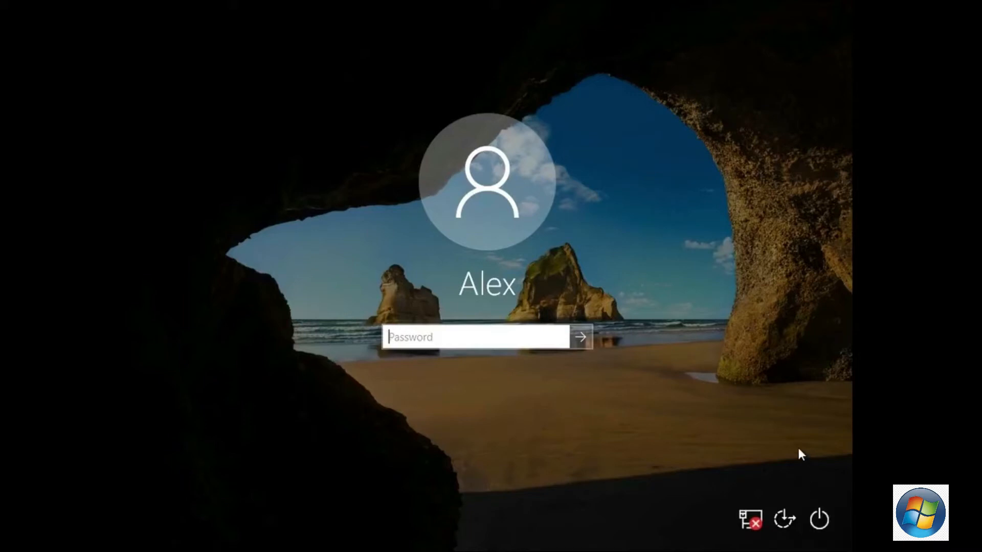
- Restart the PC from the sign-in power menu with Shift held to reach recovery options
left_click(818, 519)
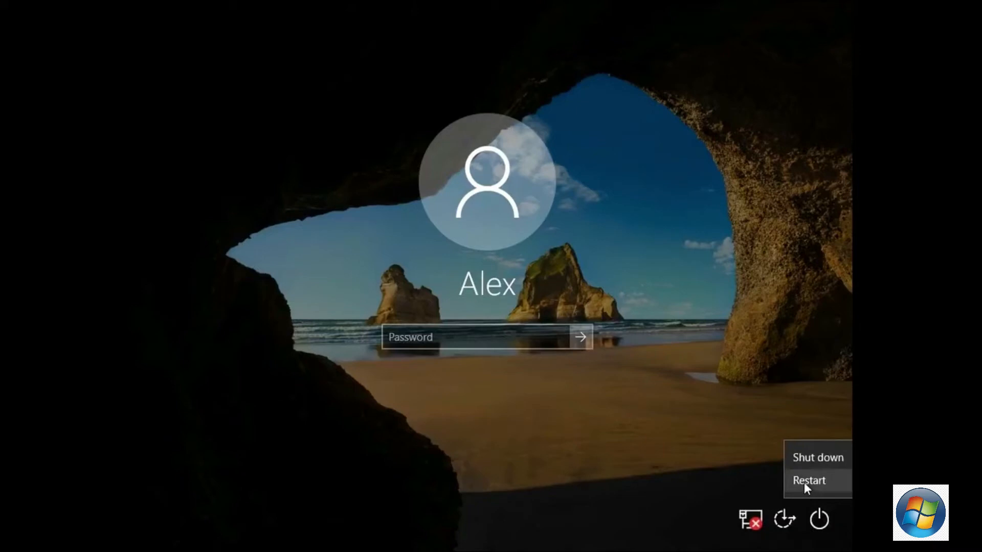
left_click(808, 480)
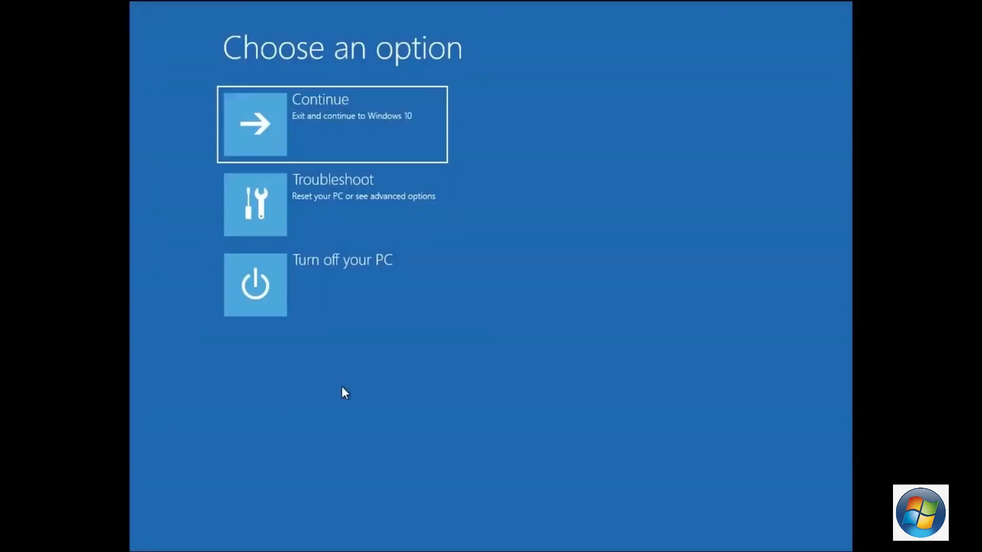
mouse_move(438, 374)
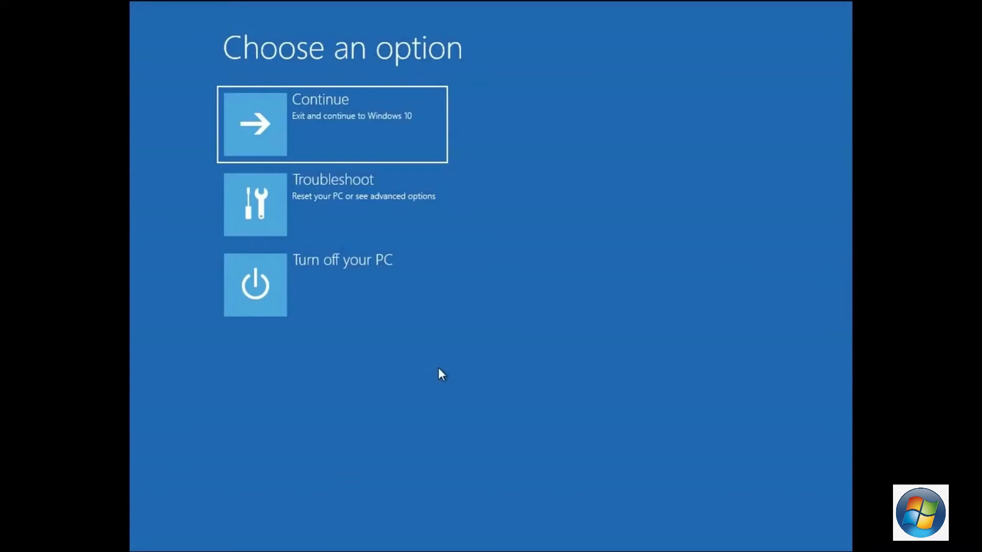
mouse_move(322, 206)
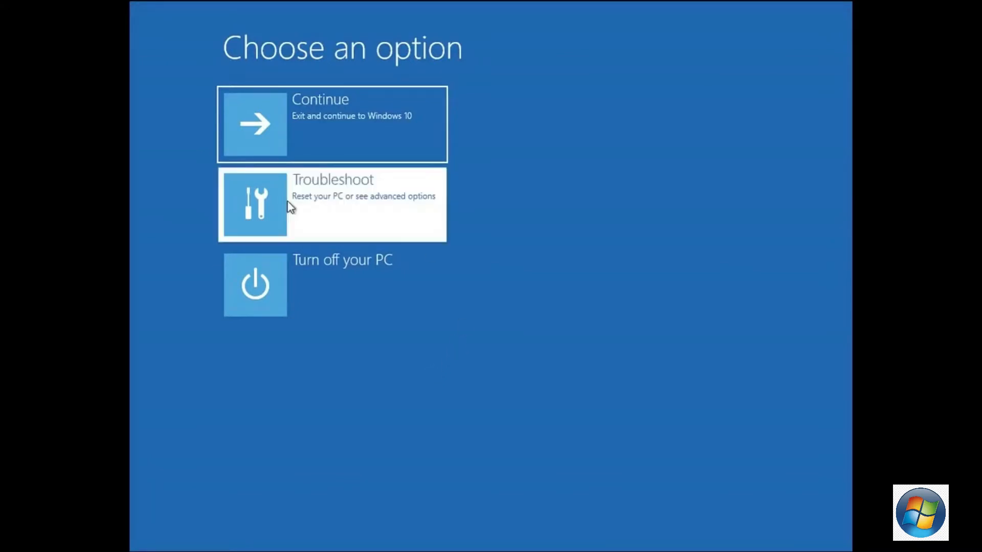
- Navigate Troubleshoot > Advanced options > Start-up Settings in the recovery environment
left_click(331, 205)
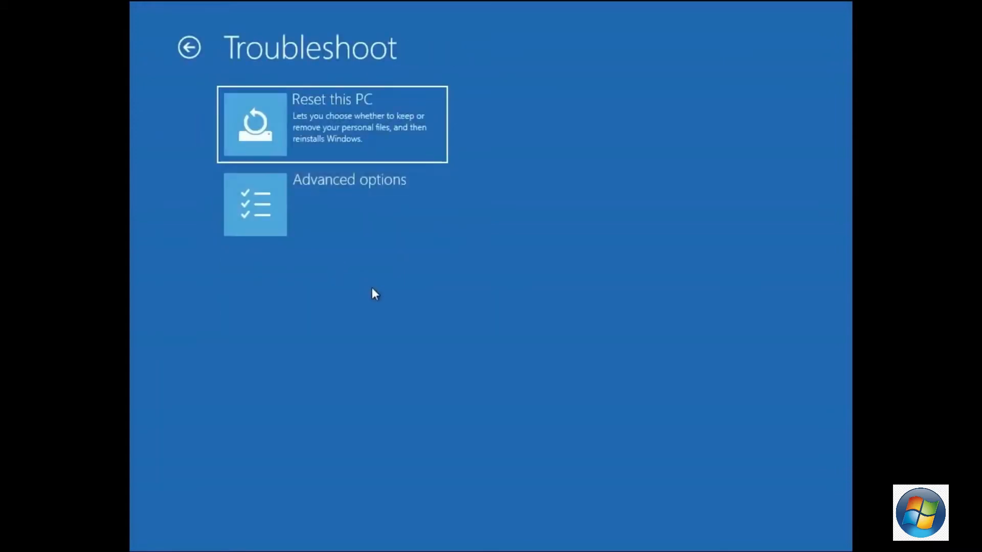
mouse_move(303, 225)
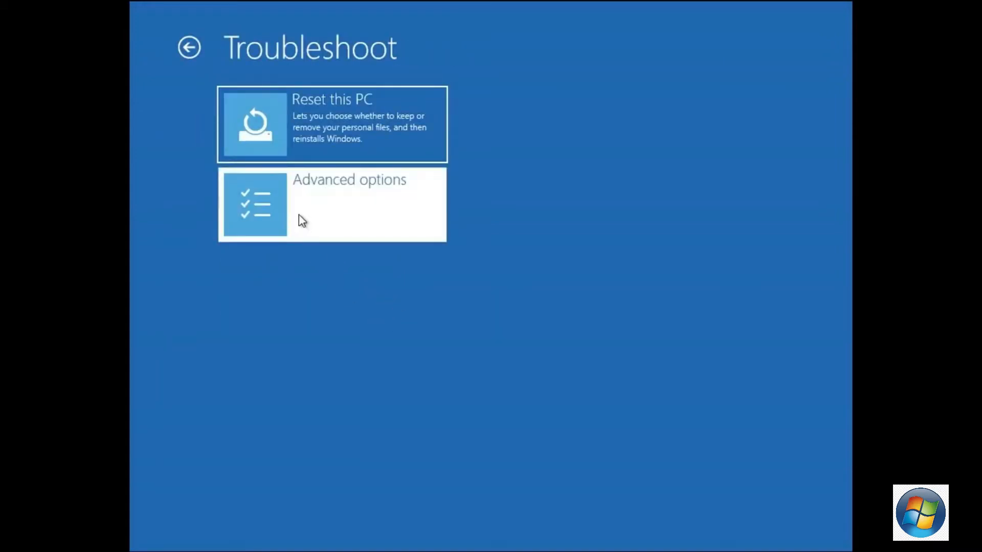
left_click(331, 205)
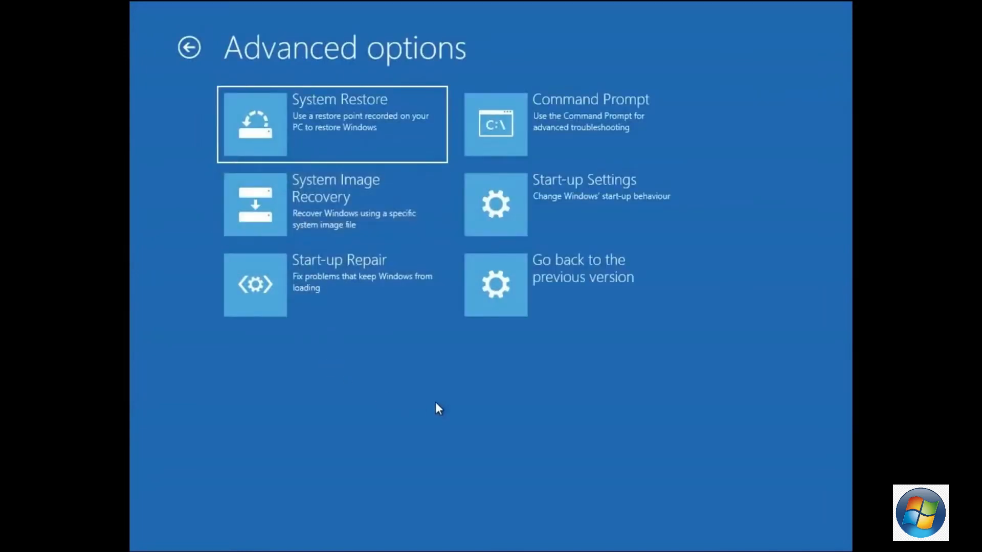
mouse_move(581, 198)
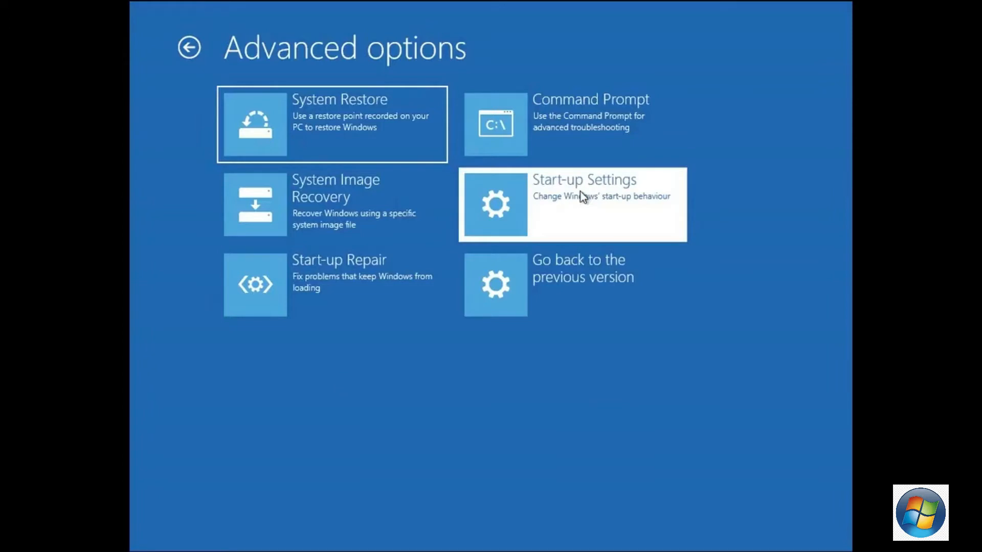
left_click(570, 203)
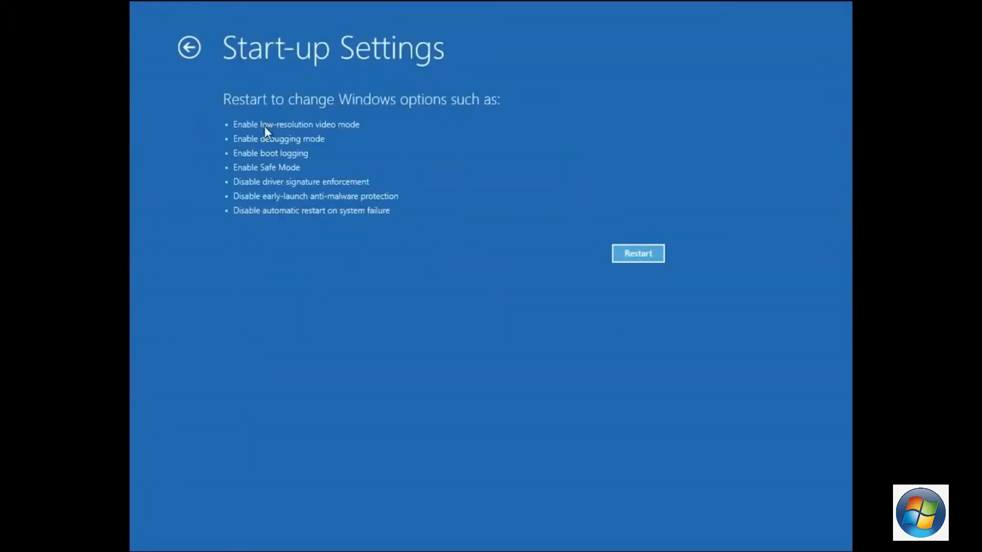
mouse_move(573, 255)
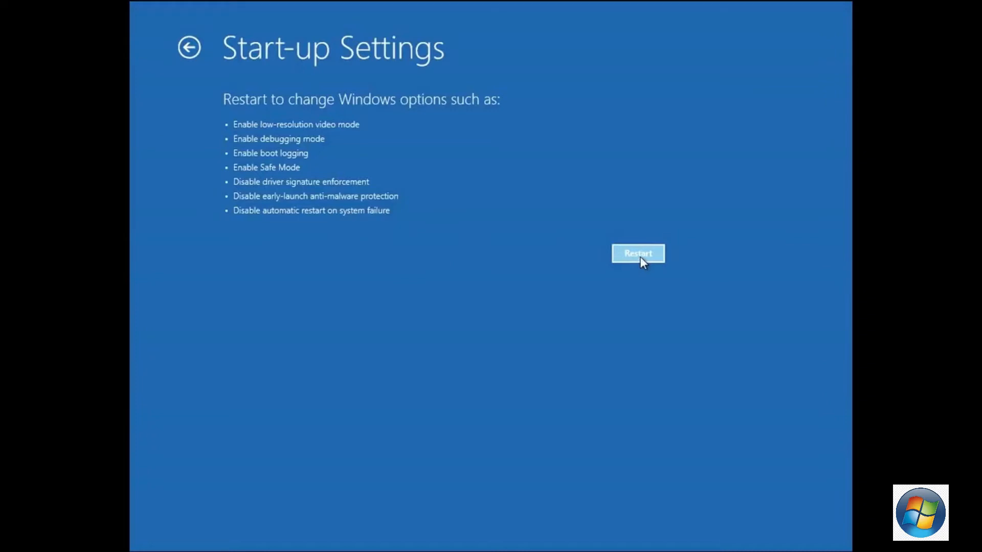
- Restart from Start-up Settings into the numbered boot-mode list with Safe Mode
left_click(637, 254)
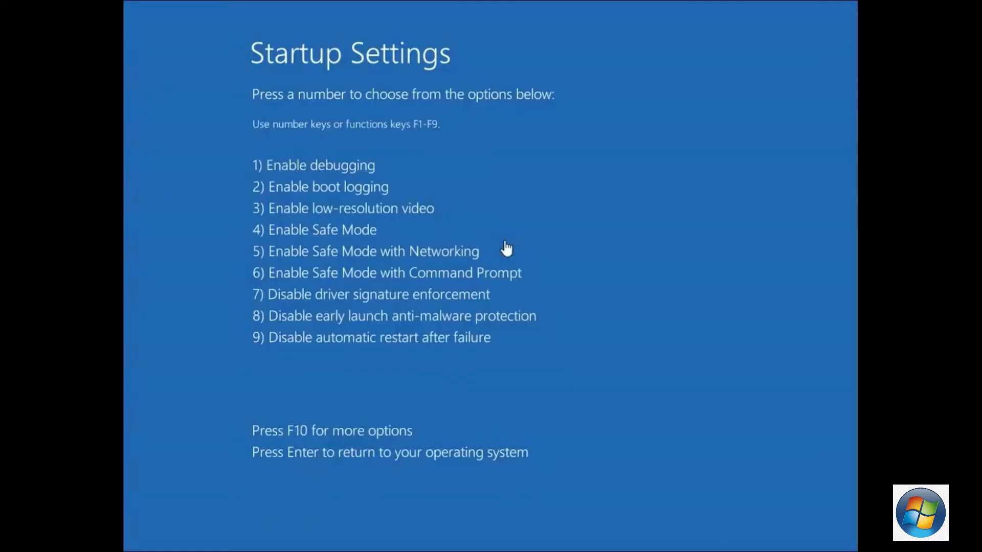
mouse_move(385, 236)
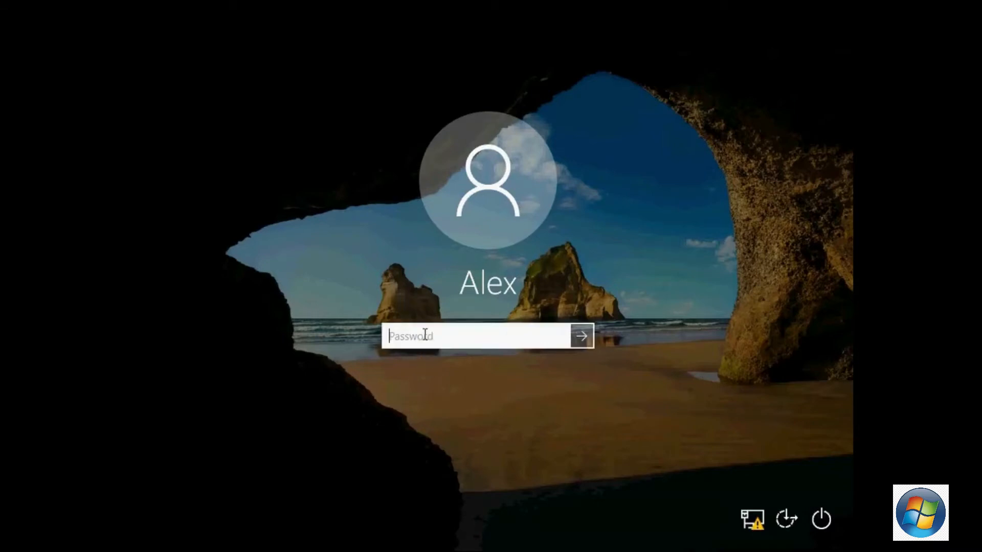
mouse_move(425, 408)
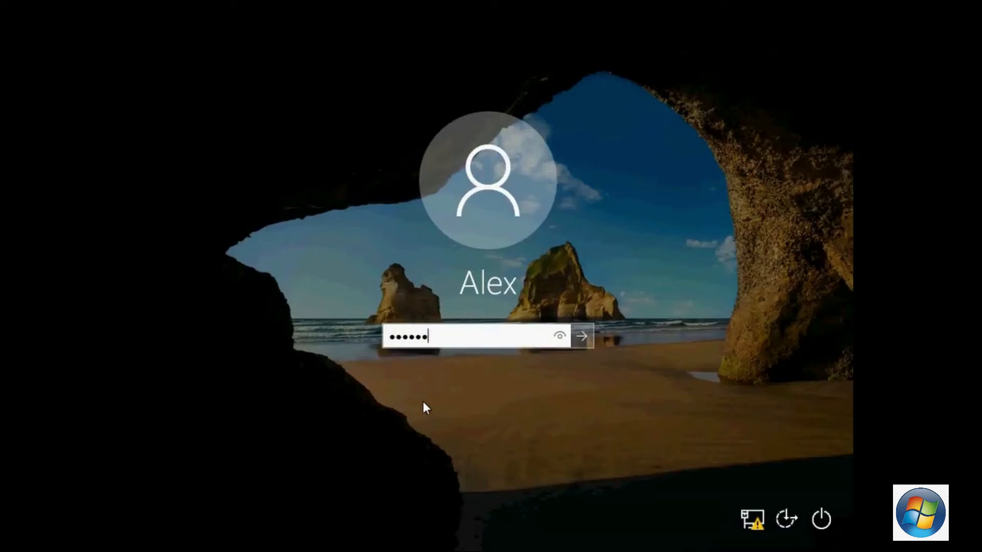
- Submit the account password to sign in to the Safe Mode desktop
left_click(581, 336)
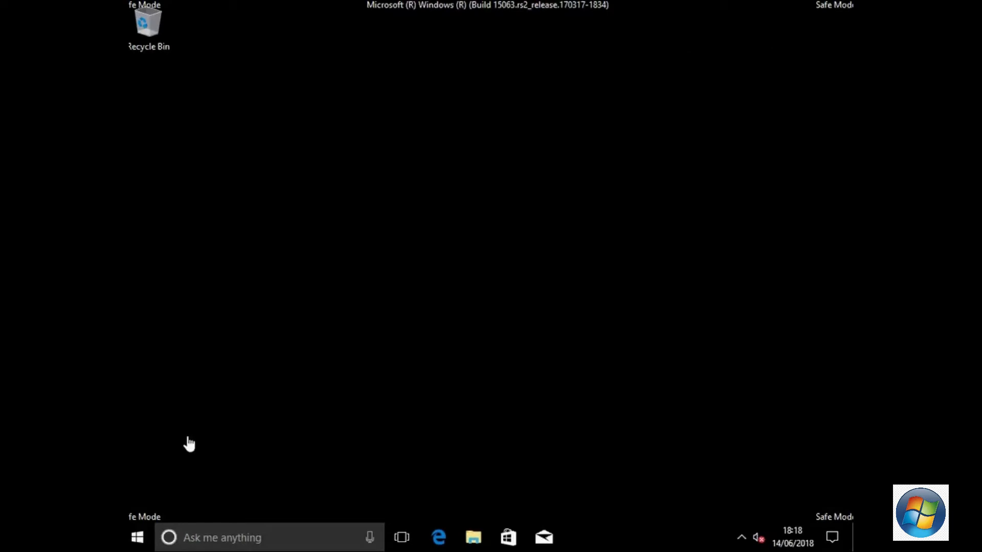
mouse_move(471, 80)
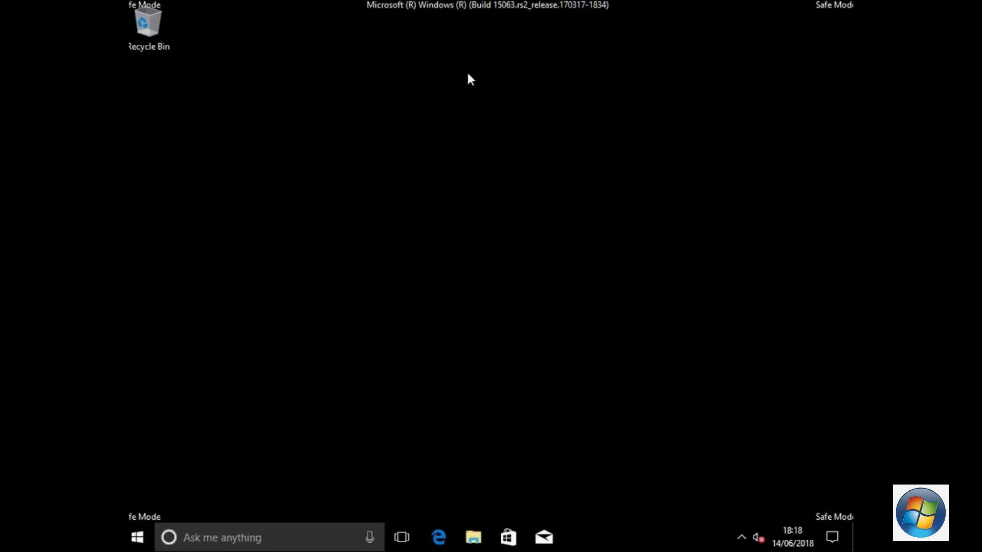
mouse_move(820, 18)
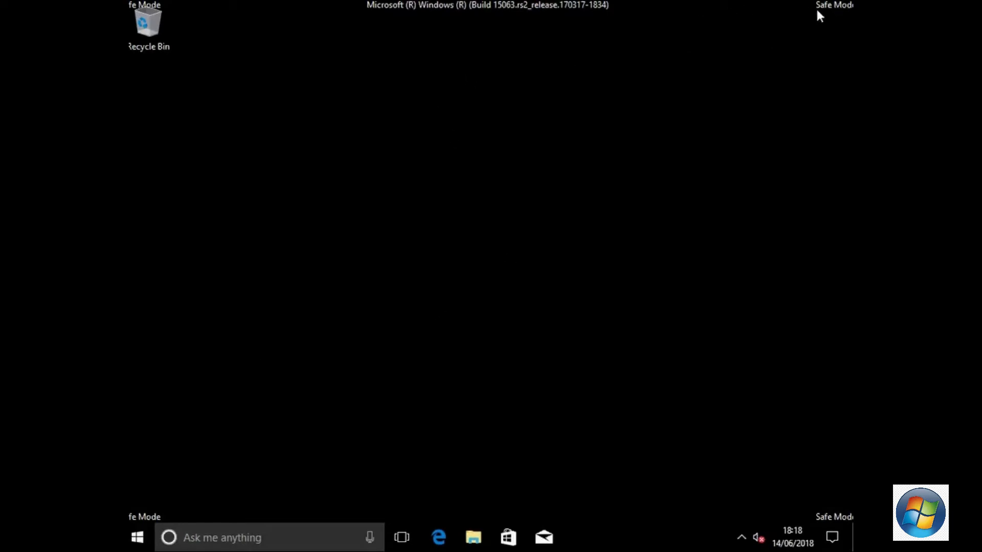
mouse_move(315, 331)
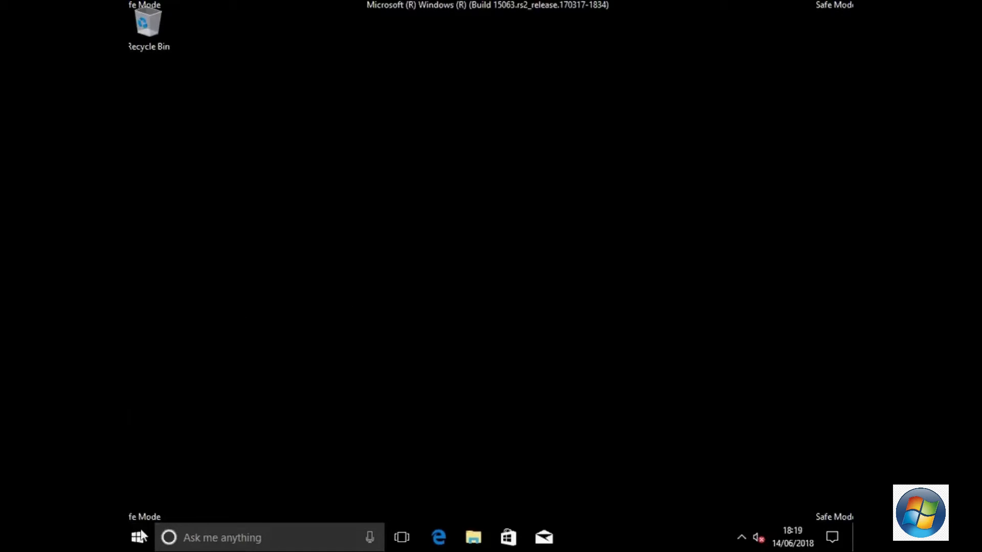
- Search 'ms' from Start and launch System Configuration from the results
left_click(138, 537)
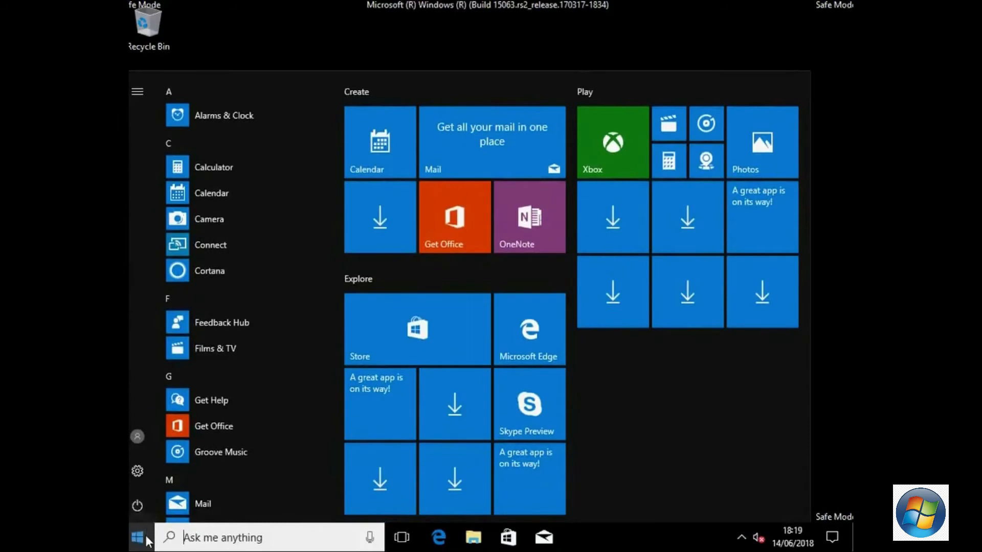
type("m")
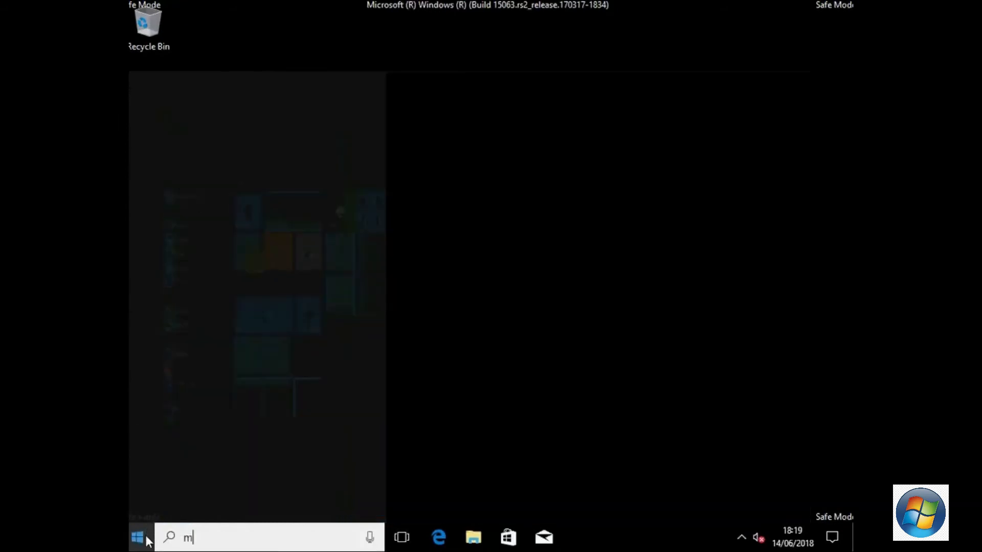
type("sconfig")
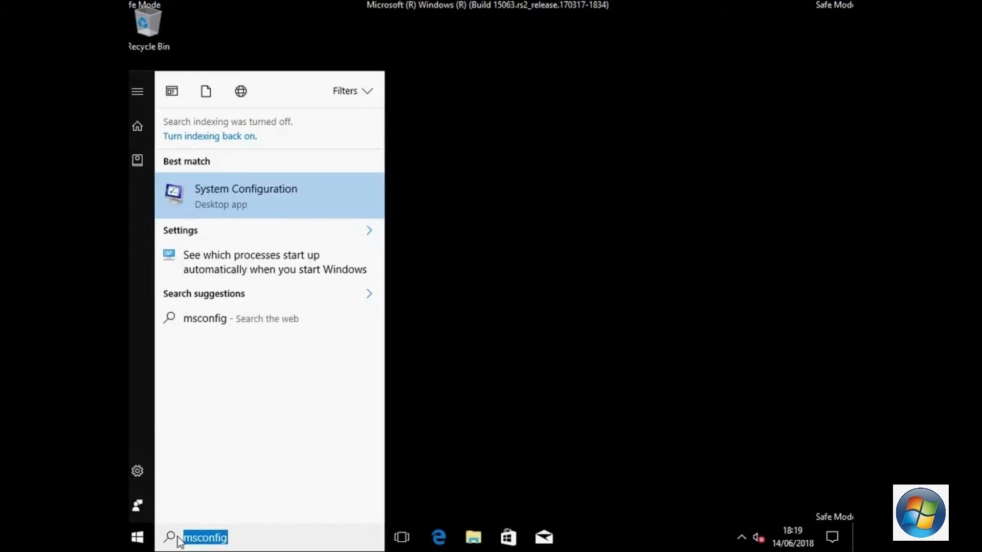
left_click(245, 194)
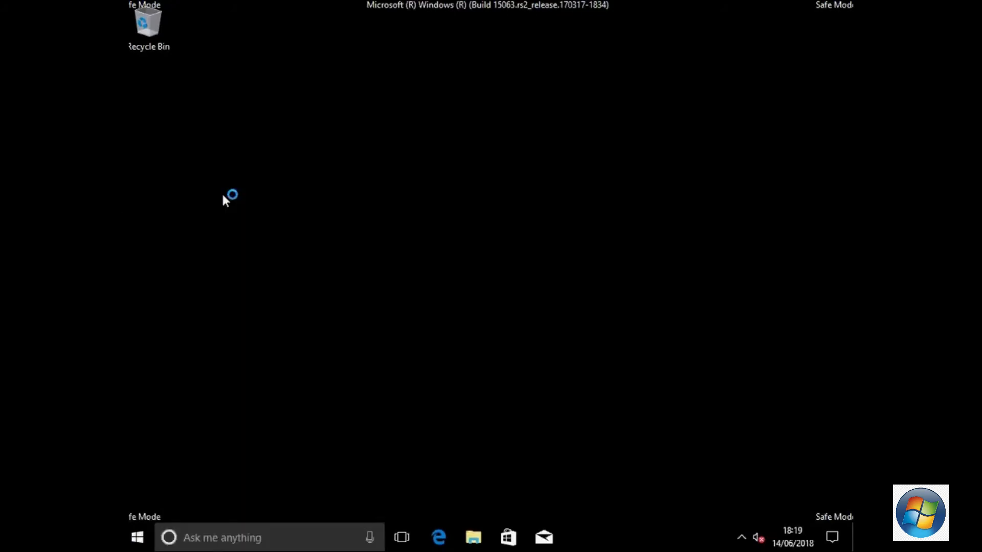
mouse_move(333, 222)
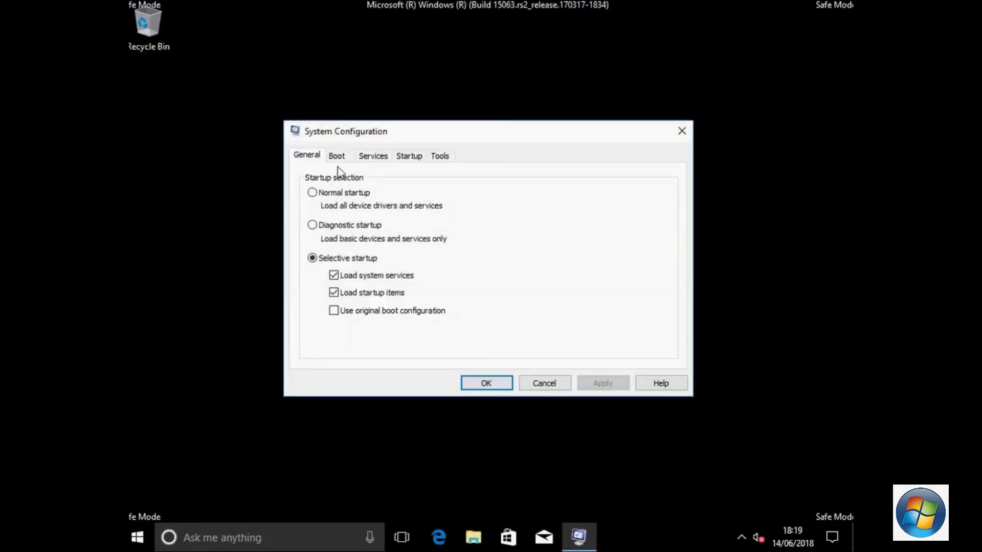
- Uncheck Safe boot on the Boot tab, apply, confirm and restart the computer
left_click(336, 155)
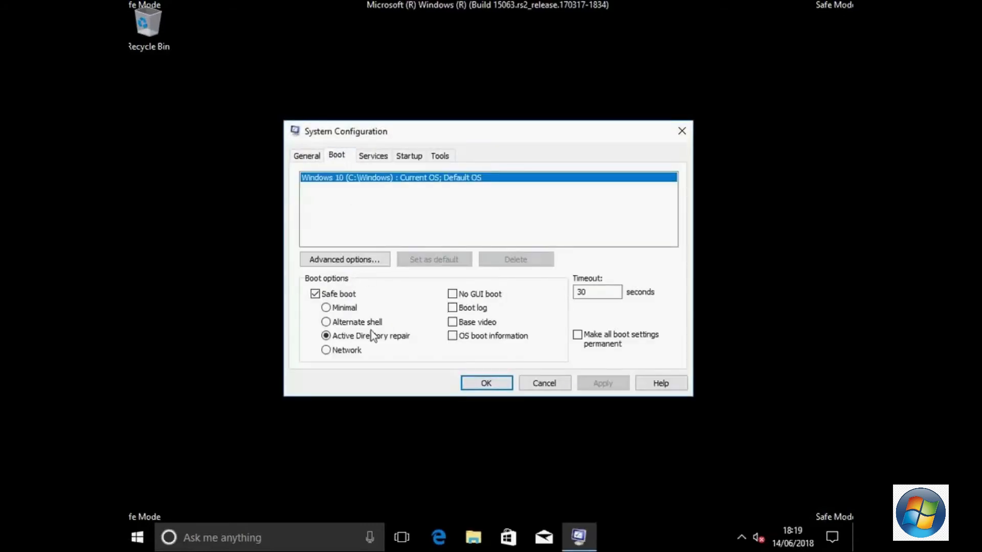
mouse_move(303, 375)
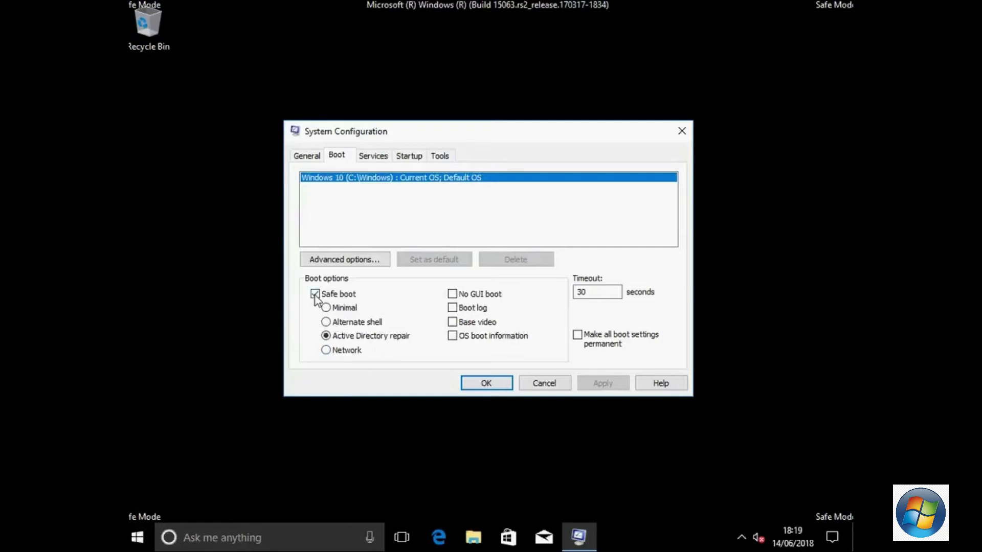
left_click(316, 295)
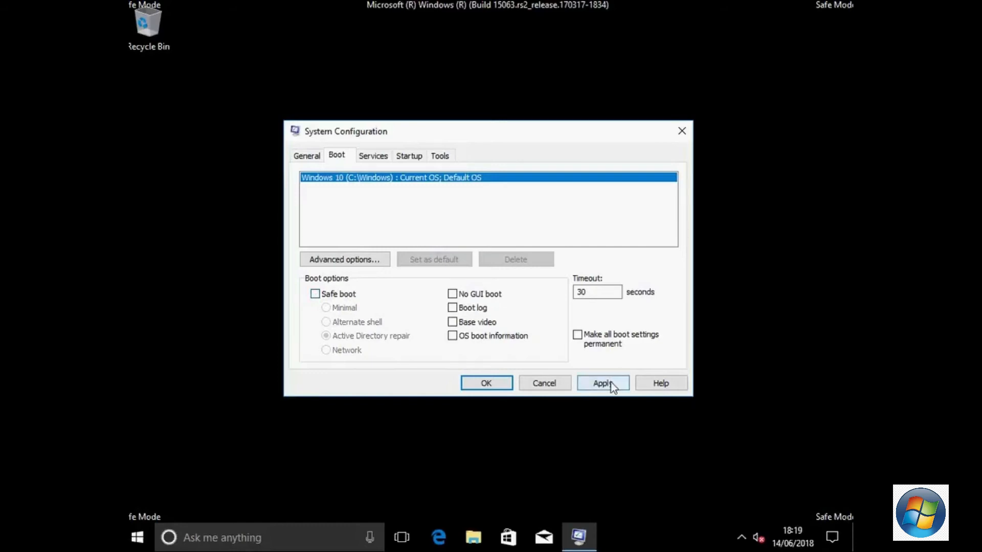
left_click(601, 383)
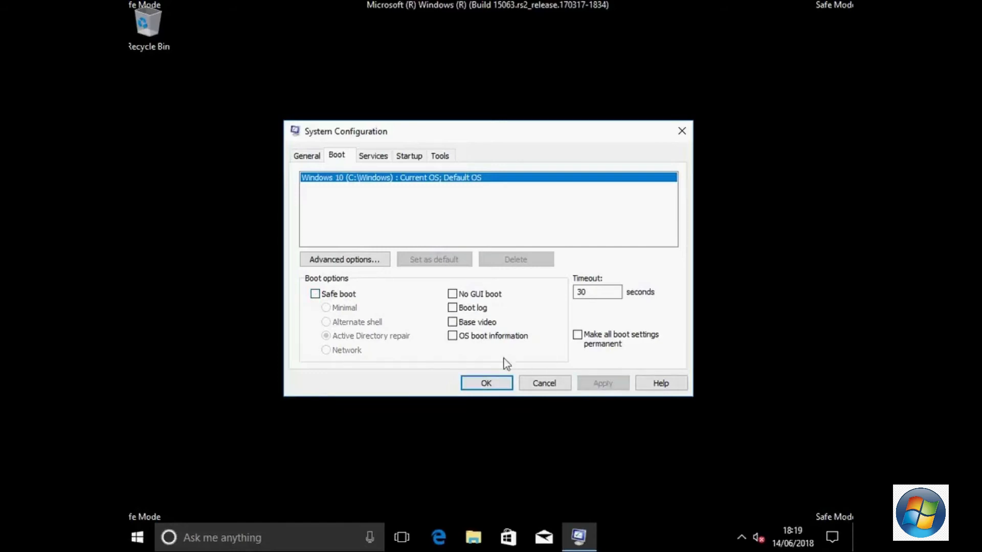
left_click(486, 383)
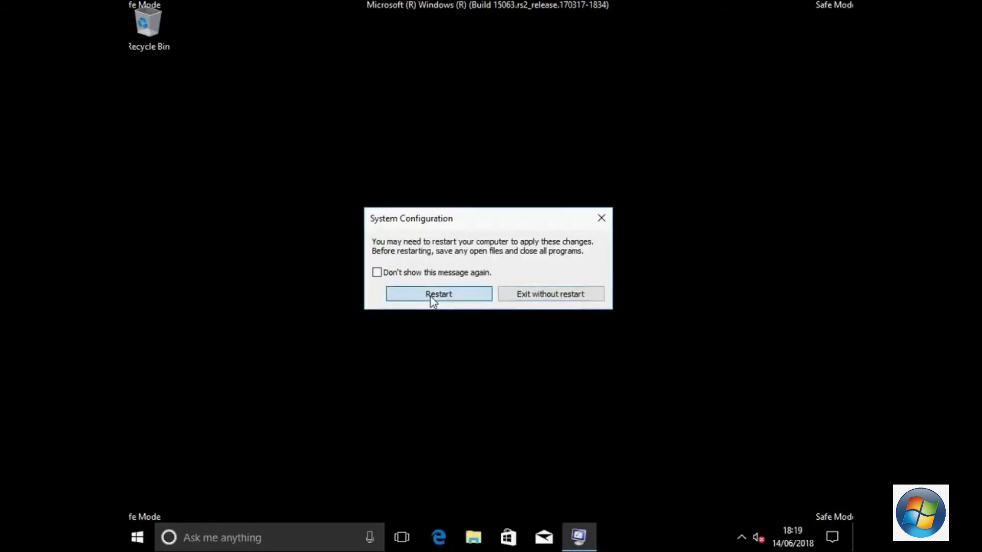
left_click(438, 293)
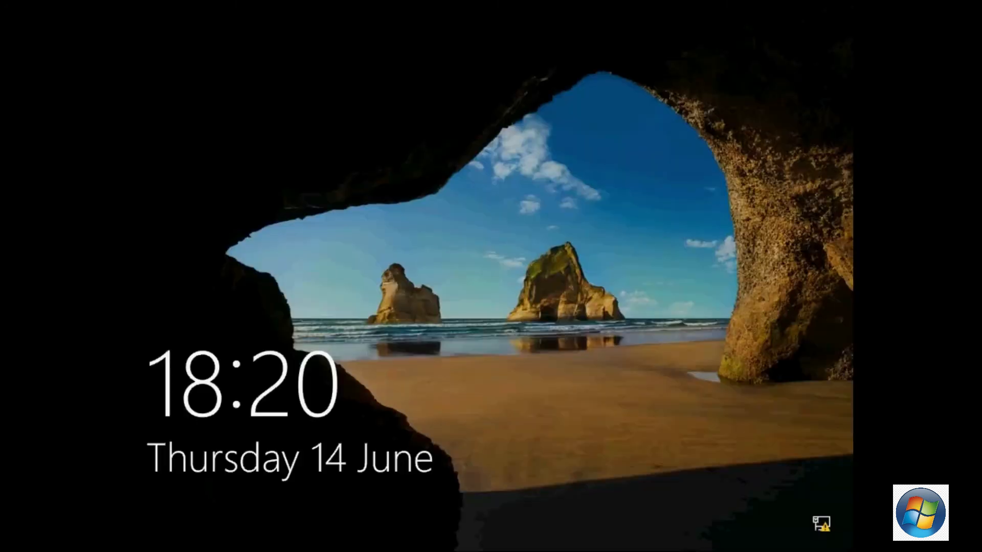
mouse_move(560, 309)
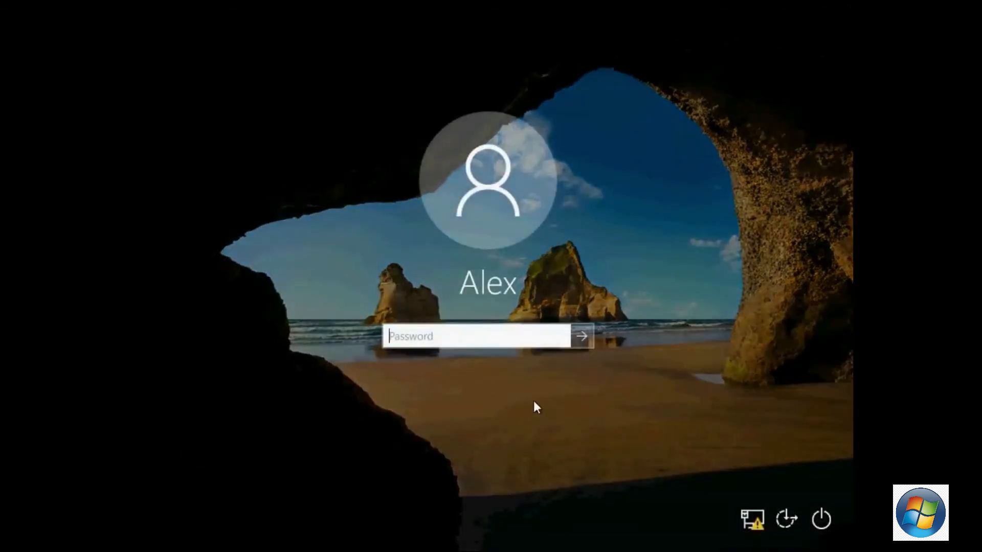
- Enter the account password to sign in to the normal desktop
type("password")
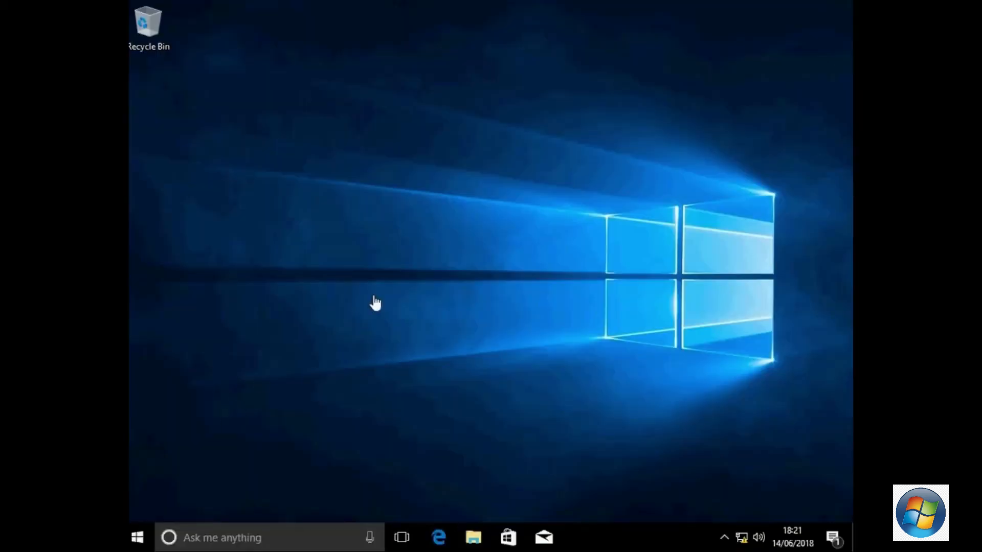
mouse_move(407, 338)
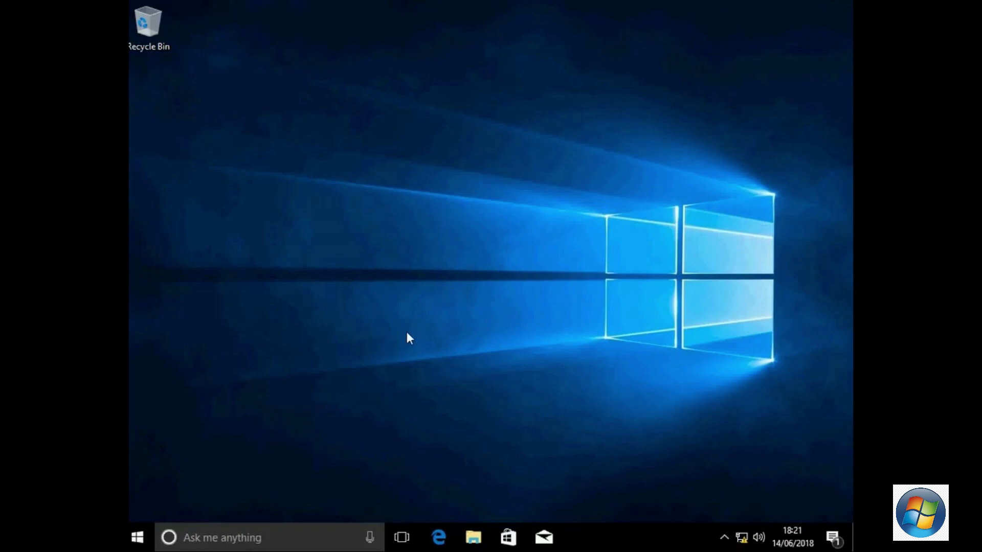
mouse_move(418, 349)
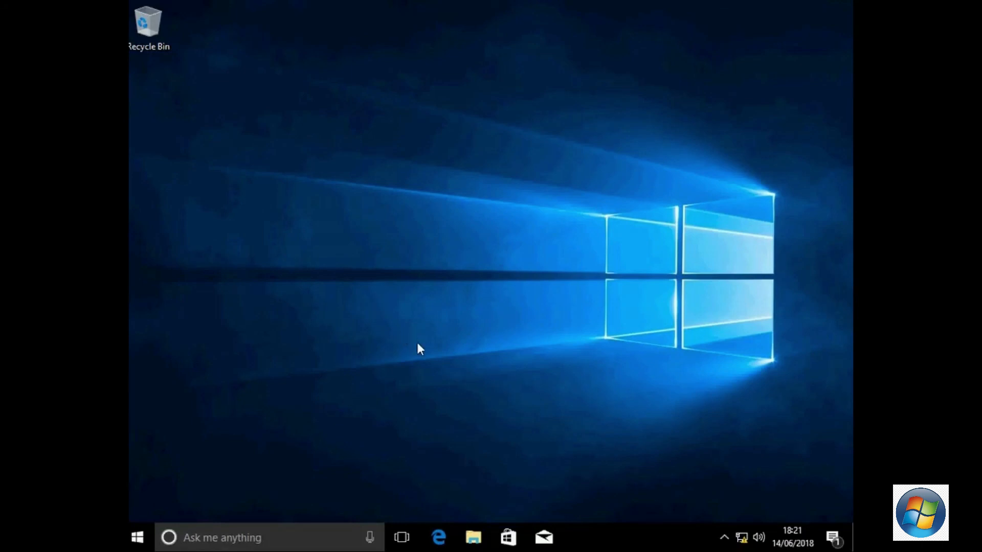